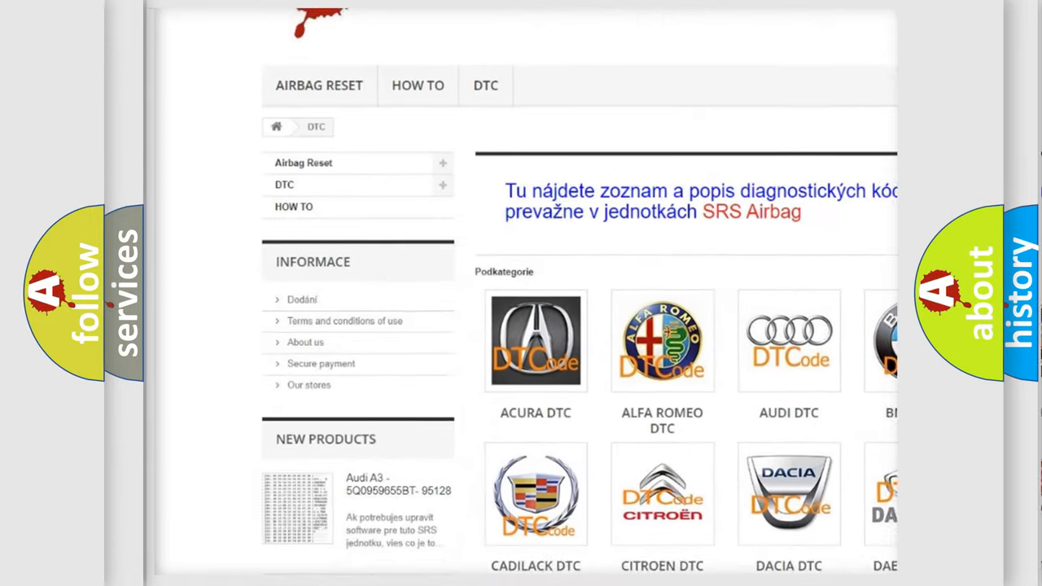
# Step: Complete the Code field on the Audi slide so it reads P13D3
pyautogui.scroll(-3)
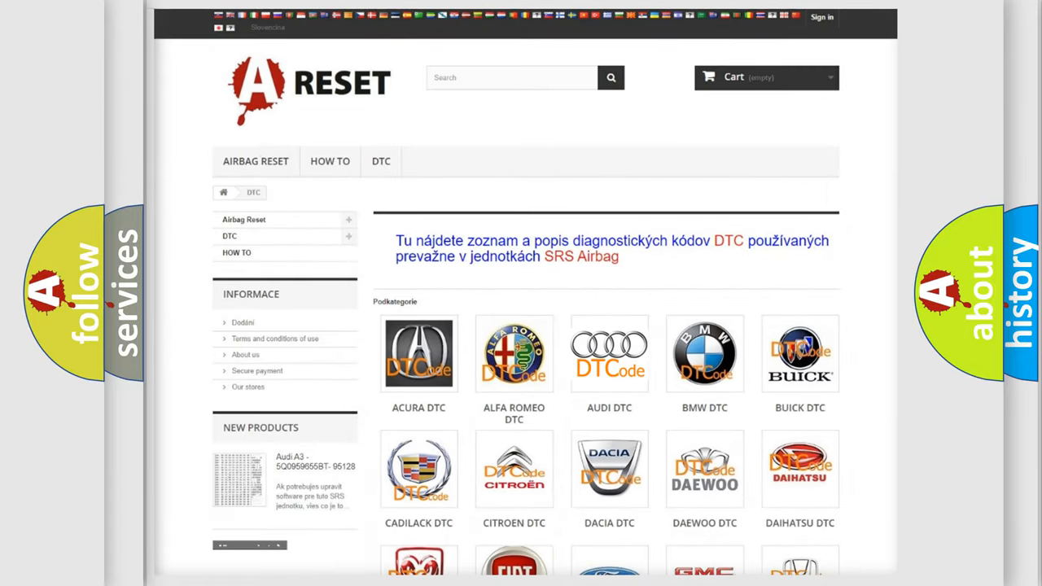
pyautogui.click(609, 353)
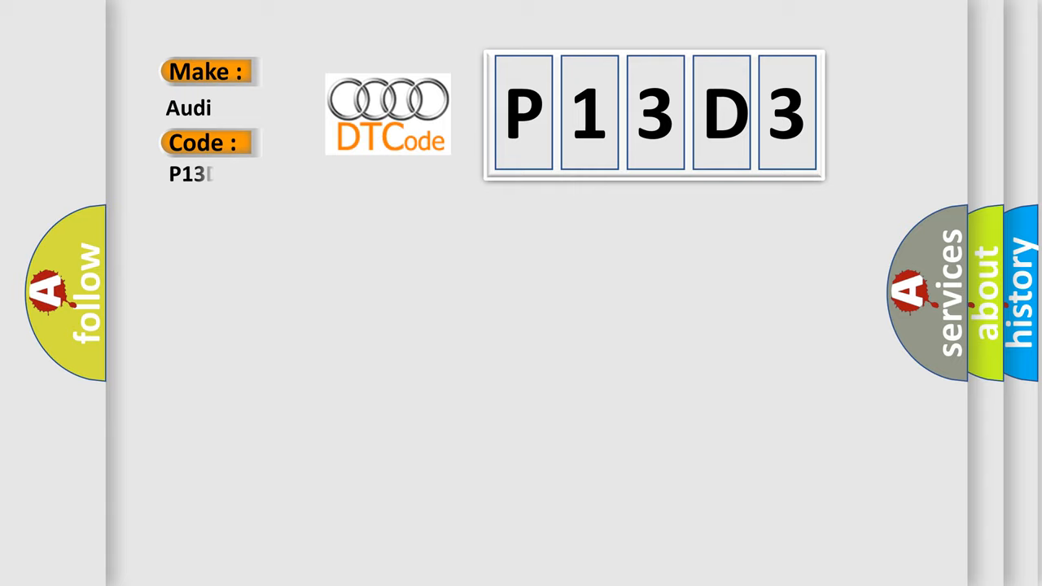
pyautogui.write('D3')
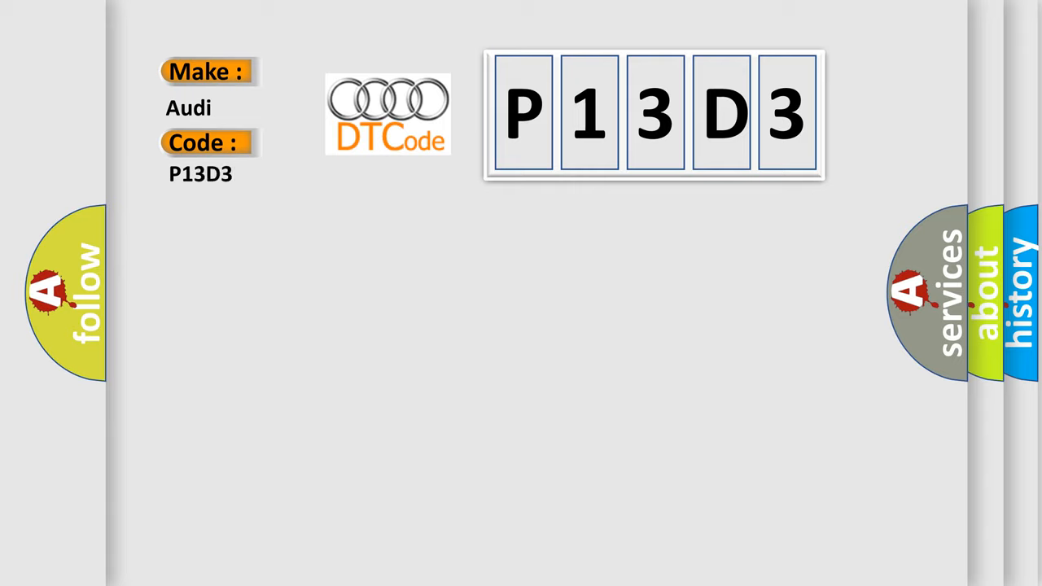